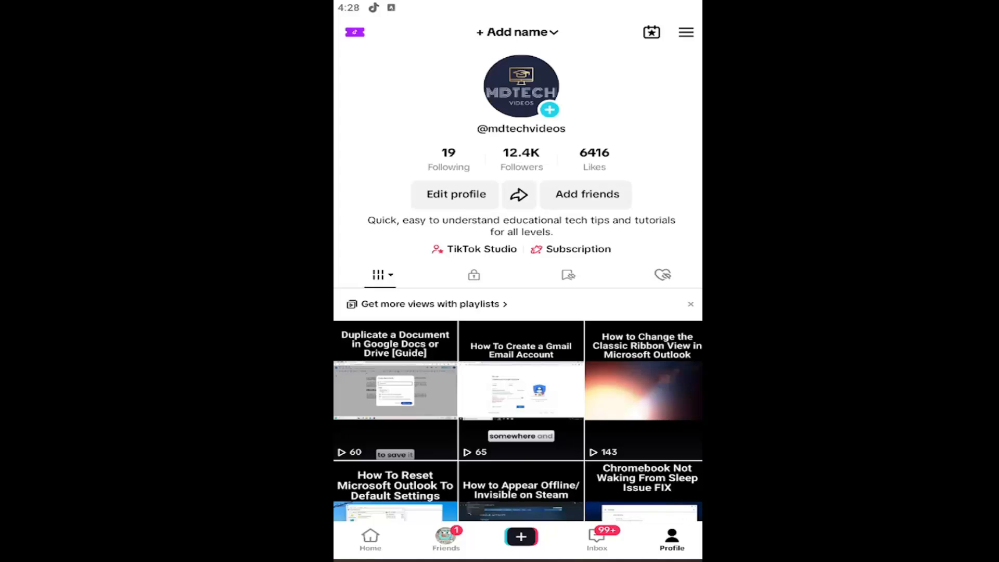
pyautogui.moveTo(574, 239)
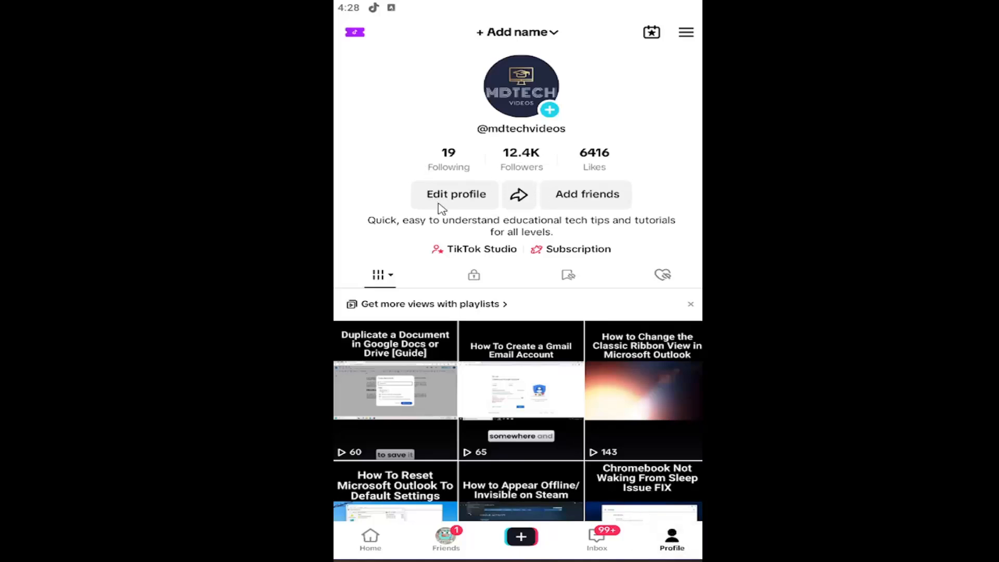
pyautogui.moveTo(455, 199)
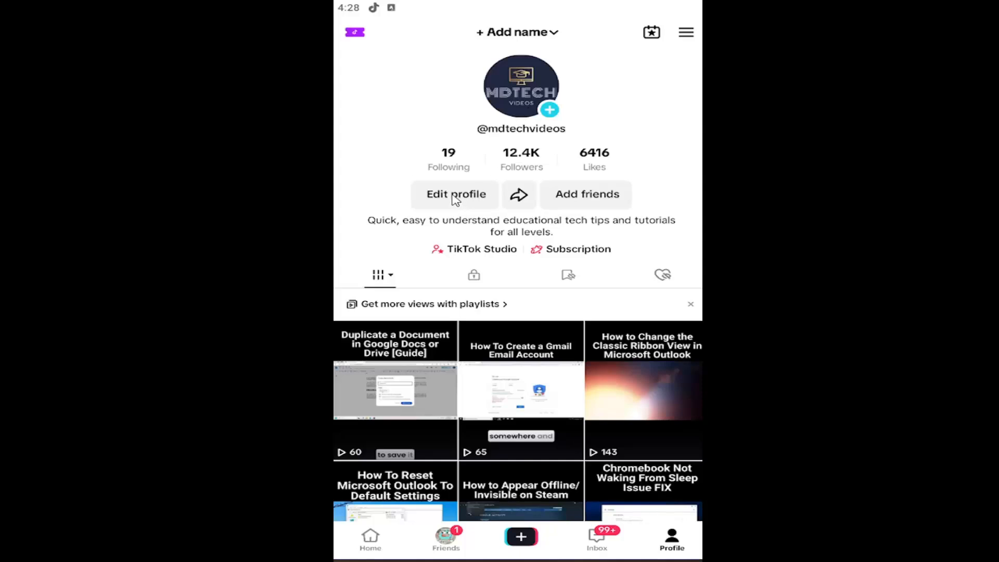
# View the Website, Instagram and YouTube link options from Edit profile, then return.
pyautogui.click(454, 195)
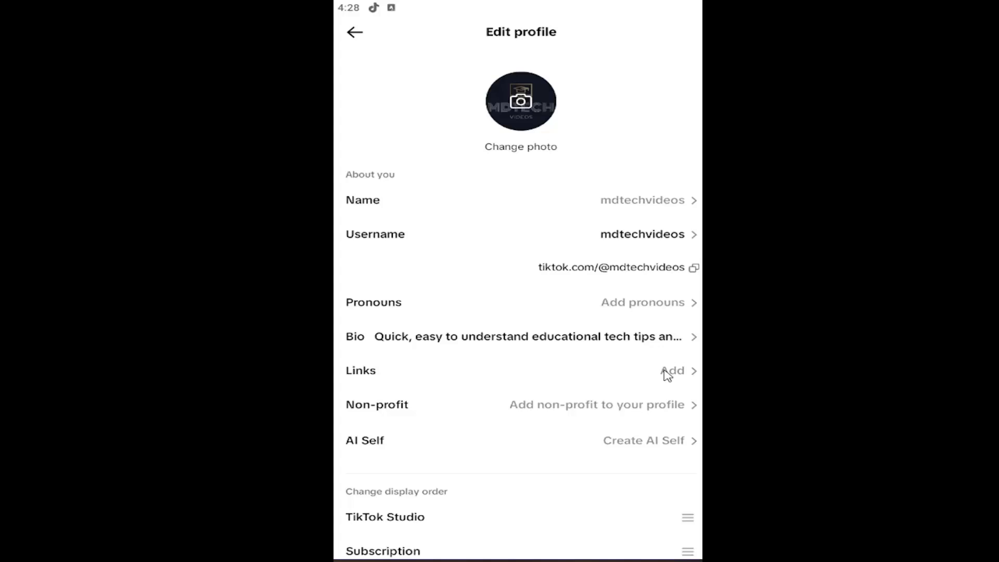
pyautogui.click(672, 370)
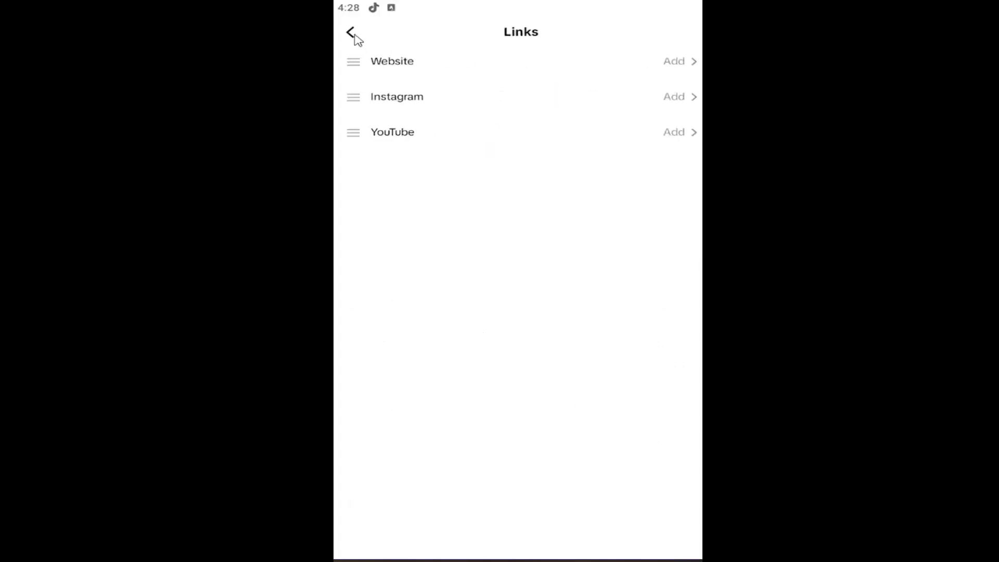
pyautogui.click(353, 32)
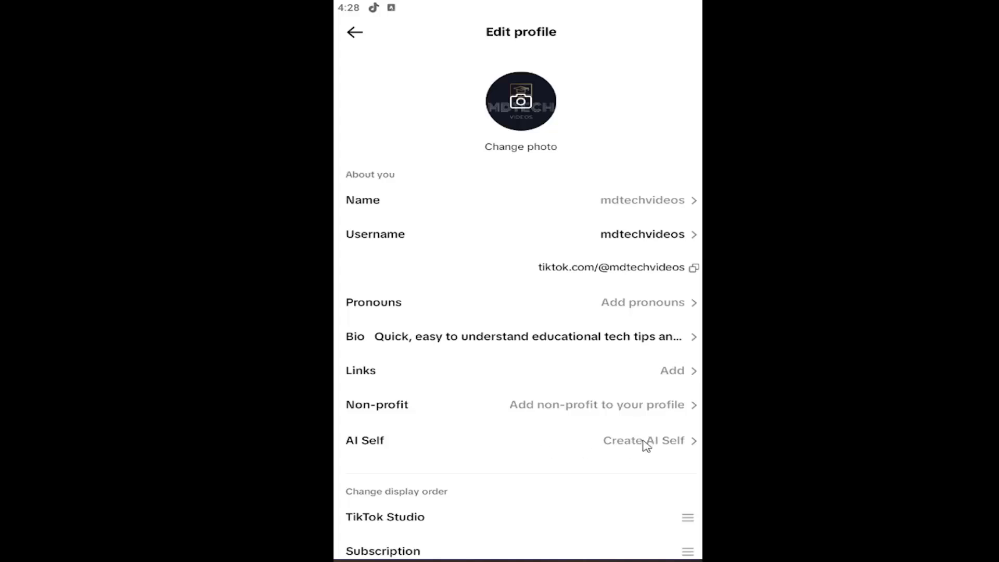
# Start the AI Self selfie capture, then quit it to trigger the unsaved-pictures warning.
pyautogui.click(642, 440)
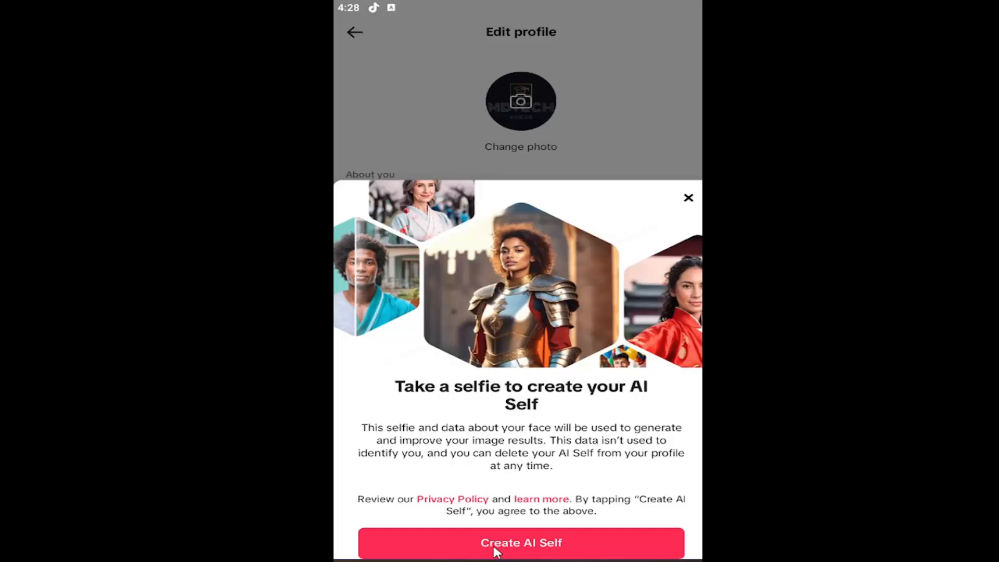
pyautogui.click(520, 542)
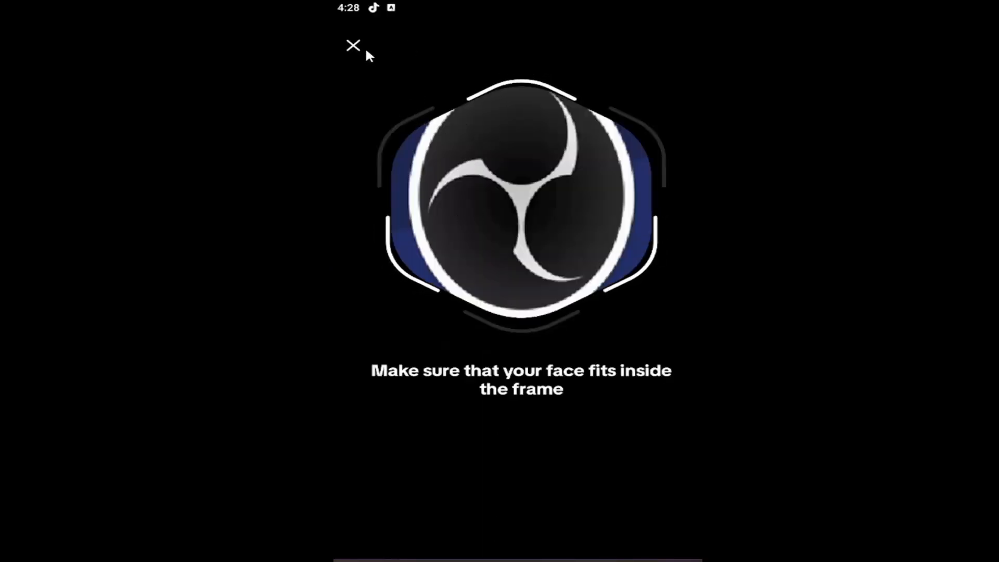
pyautogui.click(353, 44)
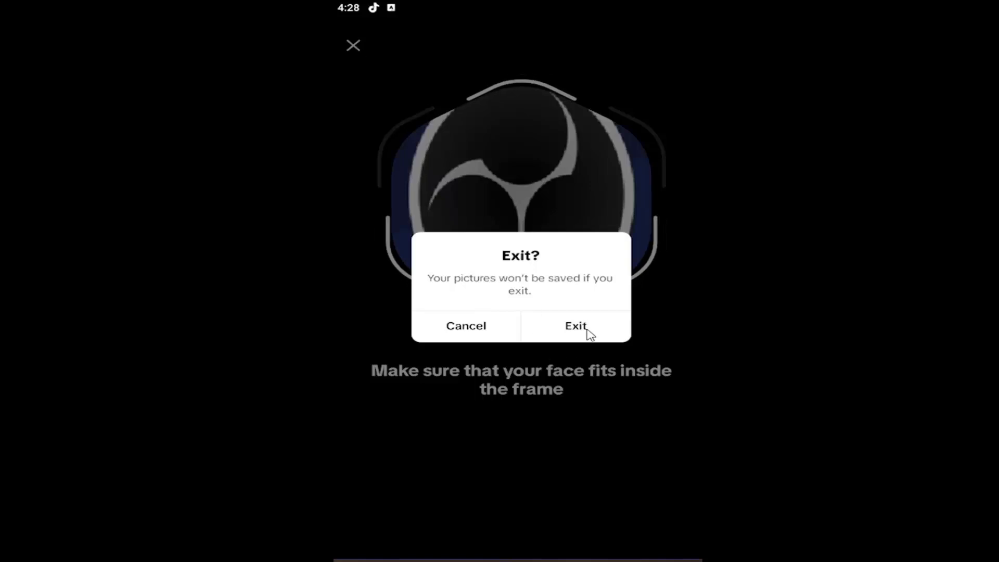
# Confirm exiting without saving and return to the main profile page.
pyautogui.click(574, 326)
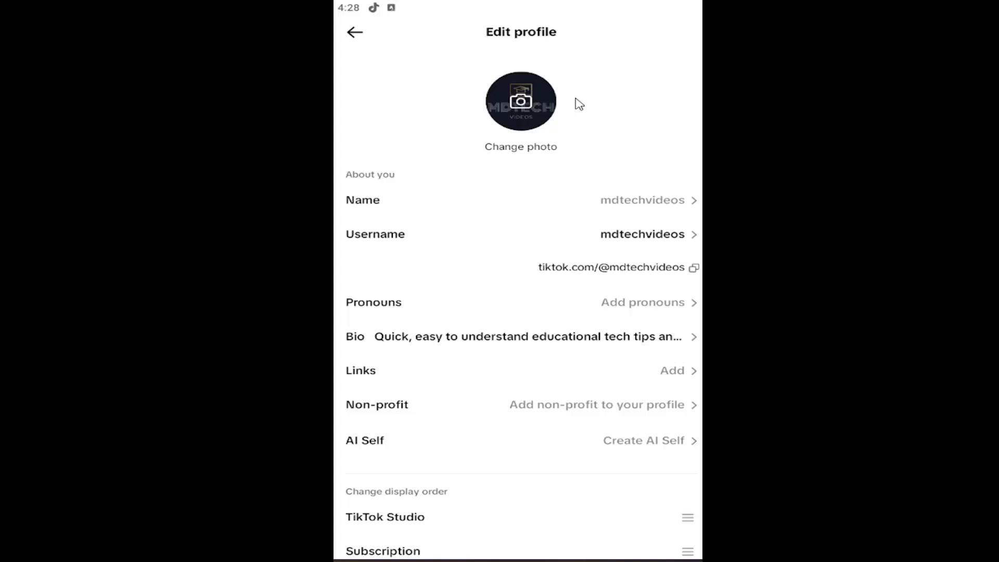
pyautogui.moveTo(357, 34)
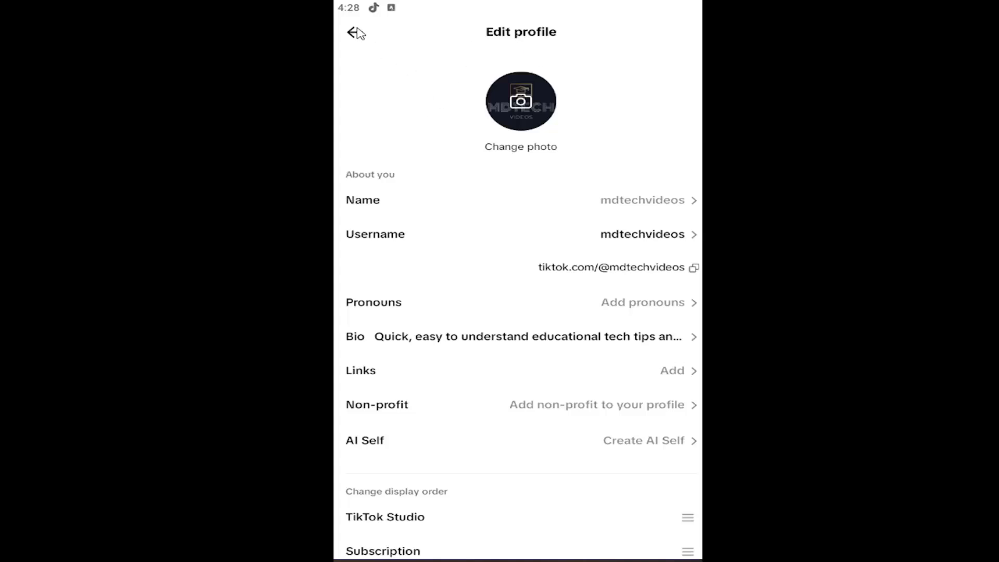
pyautogui.click(354, 32)
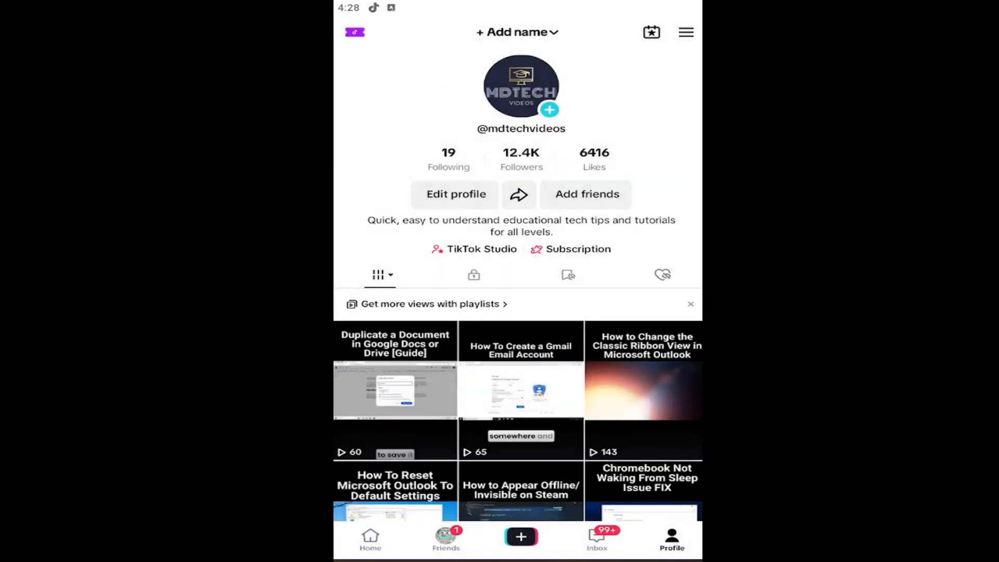